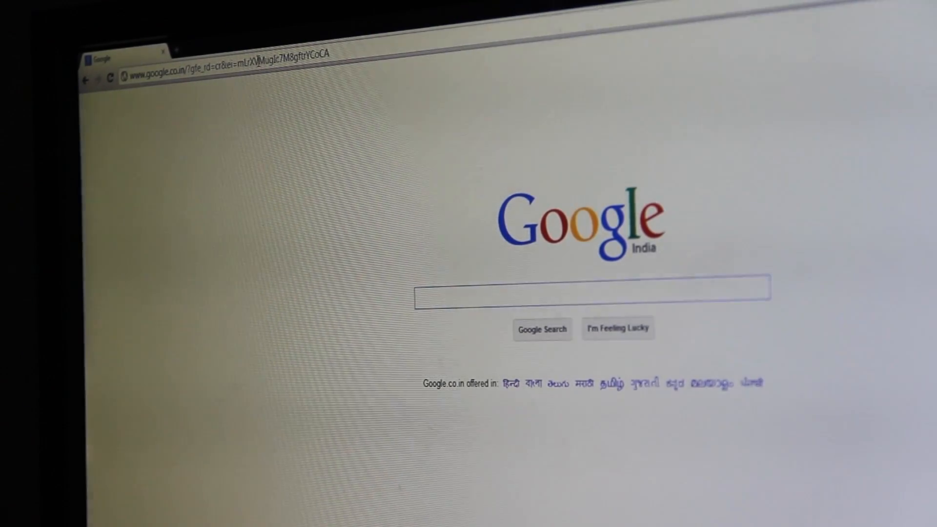
- Search Google for 'Nokia XL Lollipop Rom' and open the 'Lollipop Rom for Nokia X/XL' post
type("Nokia XL Lollipop Rom")
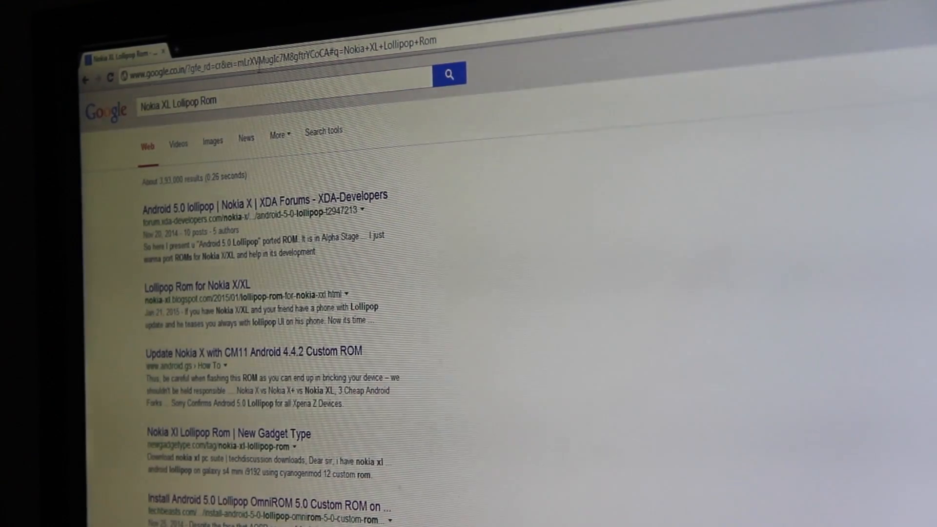
left_click(197, 286)
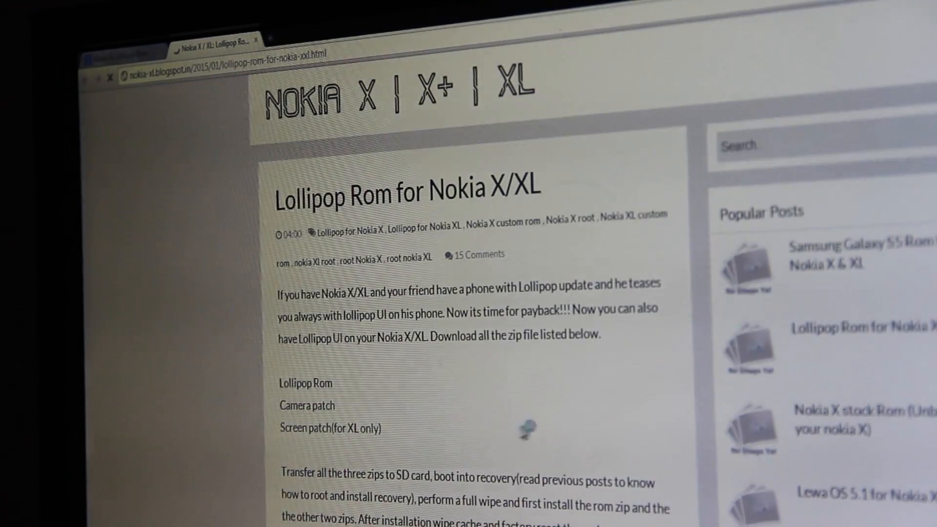
- Scroll the post to the Lollipop Rom, Camera patch and Screen patch download links
scroll("down", 3)
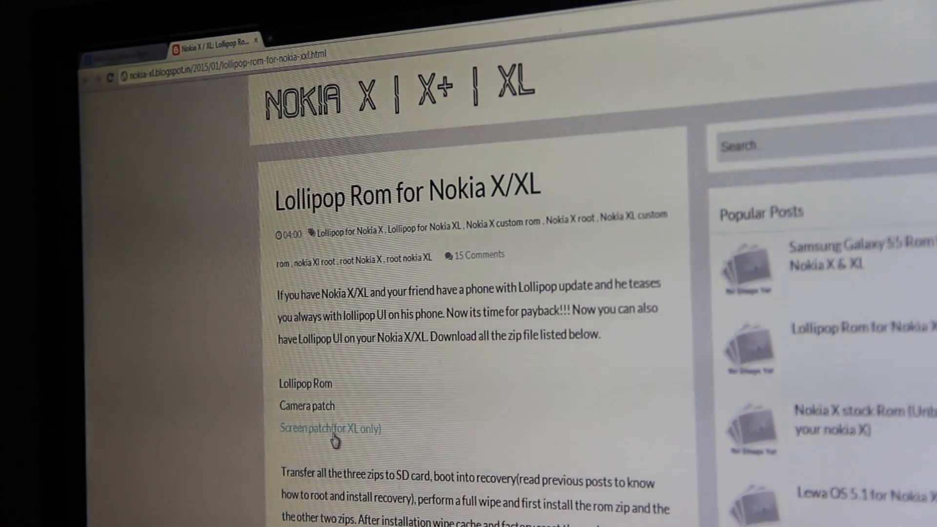
left_click_drag(277, 356, 382, 428)
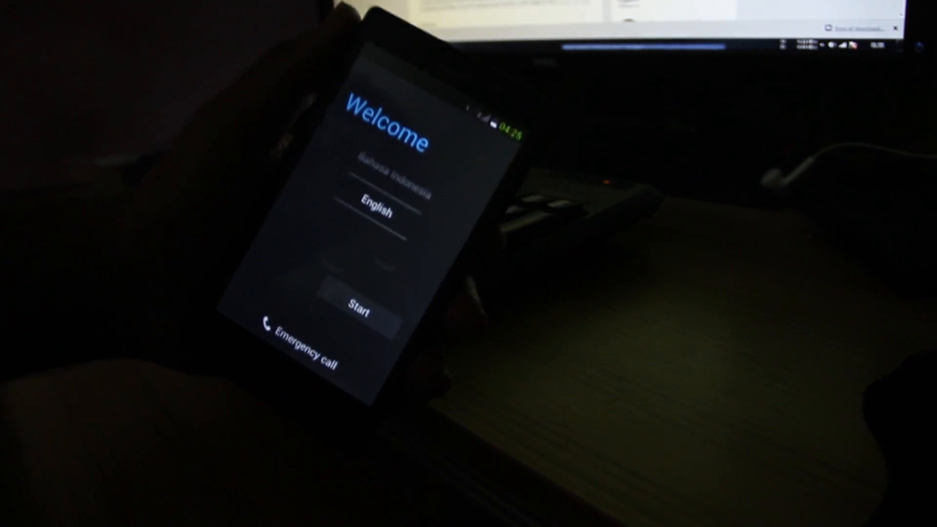
- Start phone setup from the Welcome screen with English selected
left_click(360, 315)
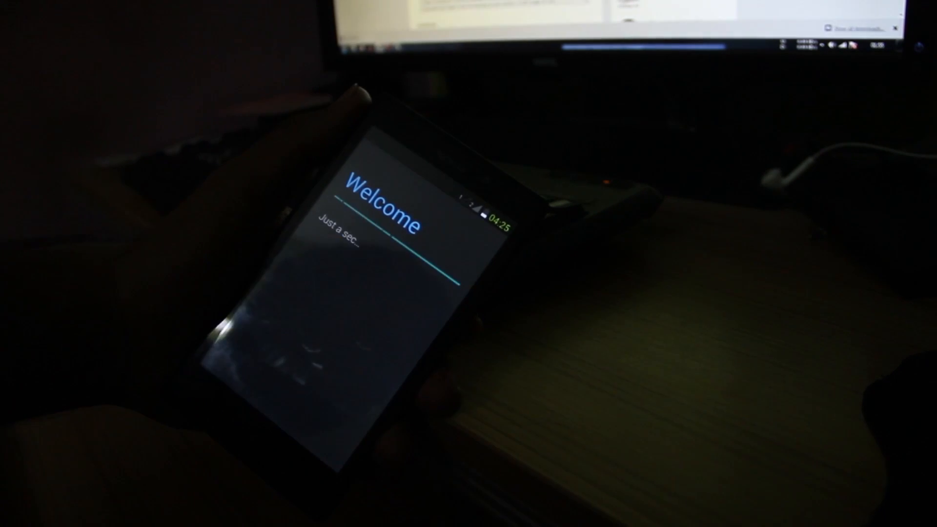